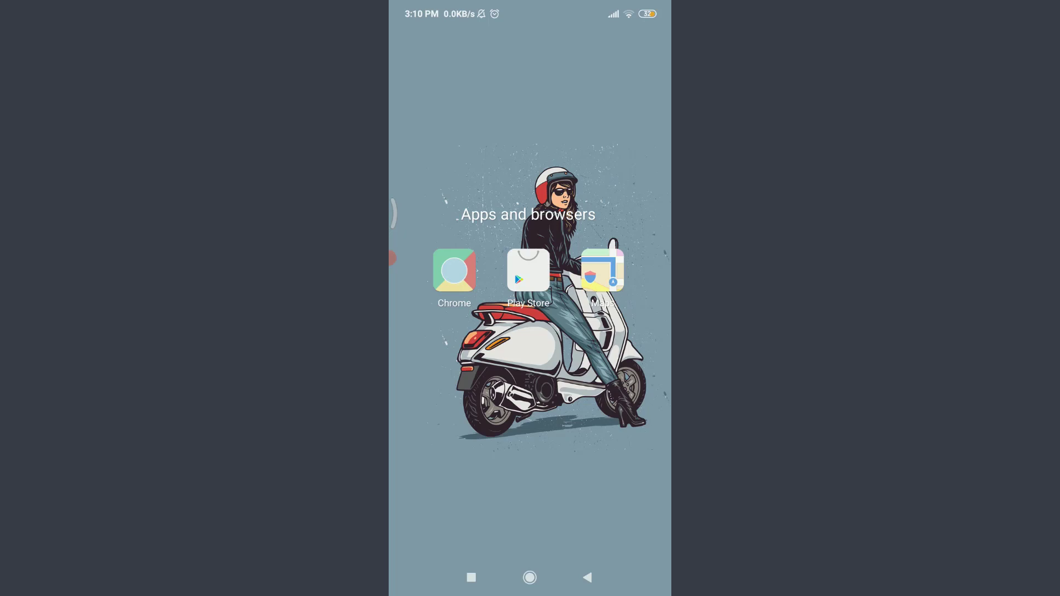
- Launch Chrome from the Apps and browsers folder on the home screen
left_click(453, 270)
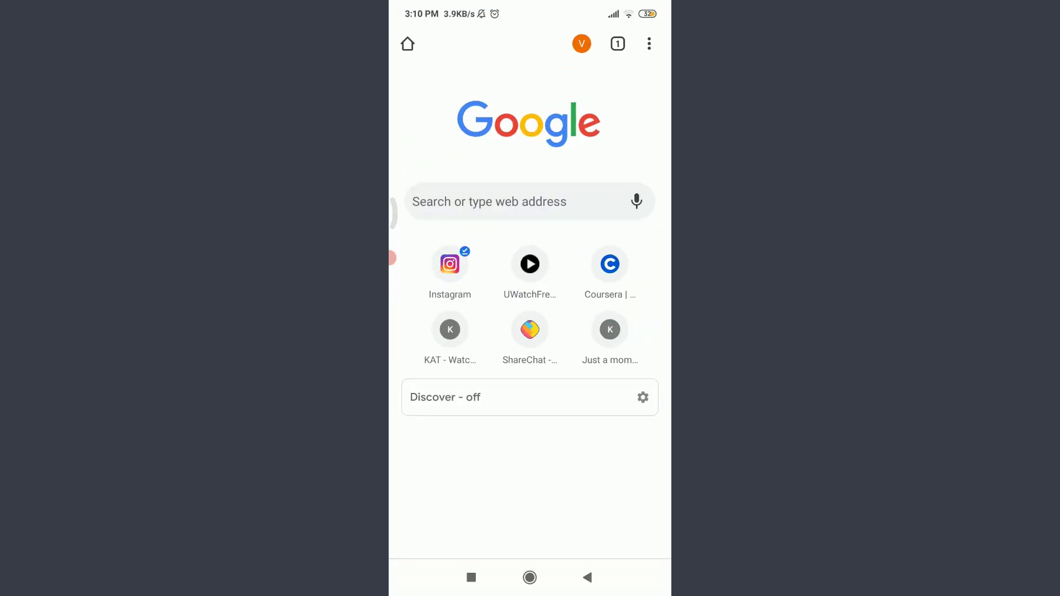
- Enter the coursera.org address to load the signed-in Coursera home page
type("cp")
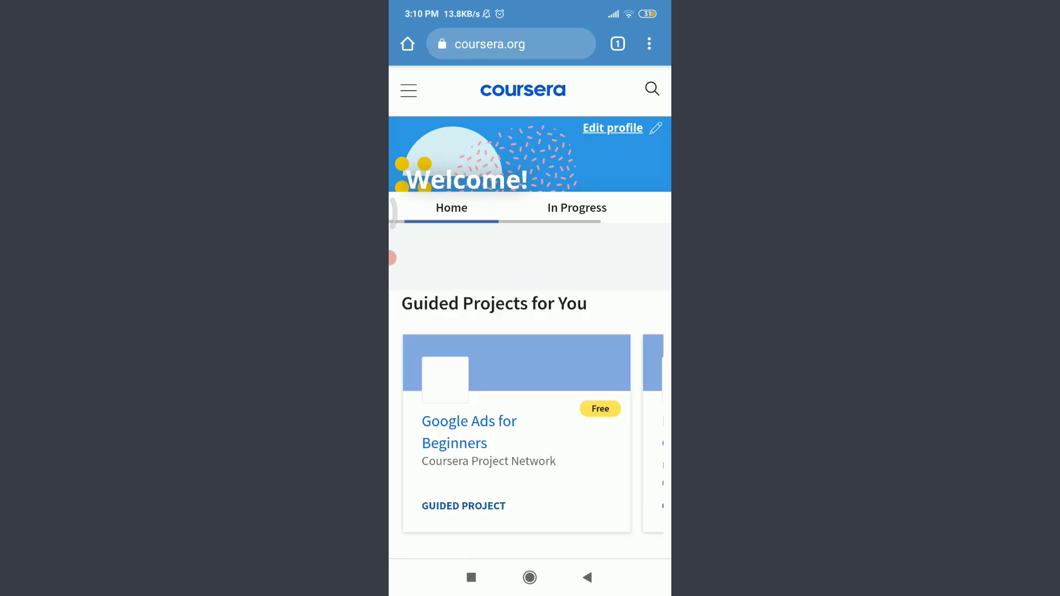
- Go to Help under the footer's More section to reach the Help Center
scroll("down", 3)
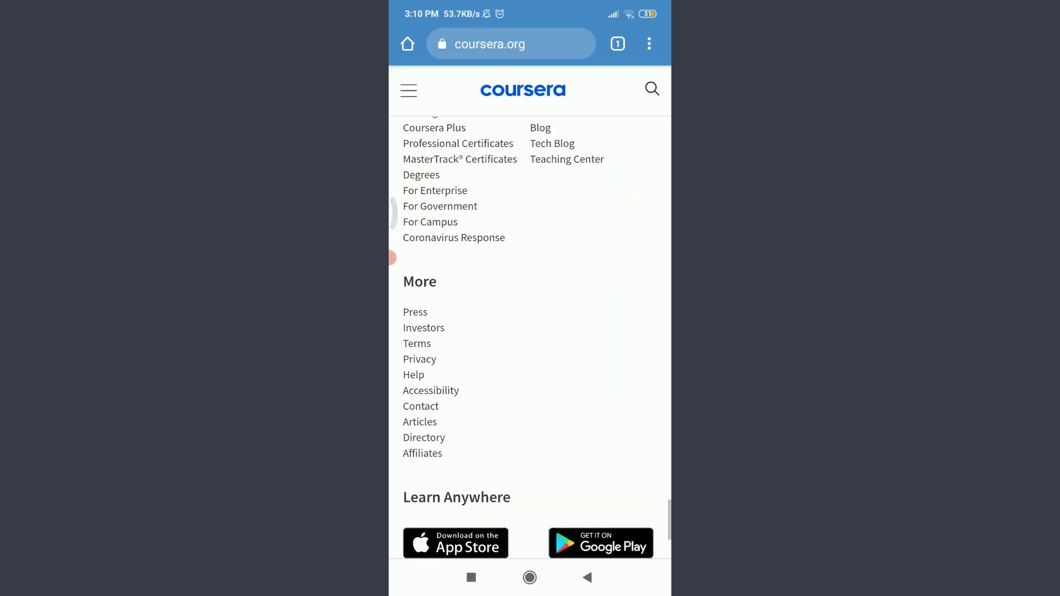
scroll("up", 3)
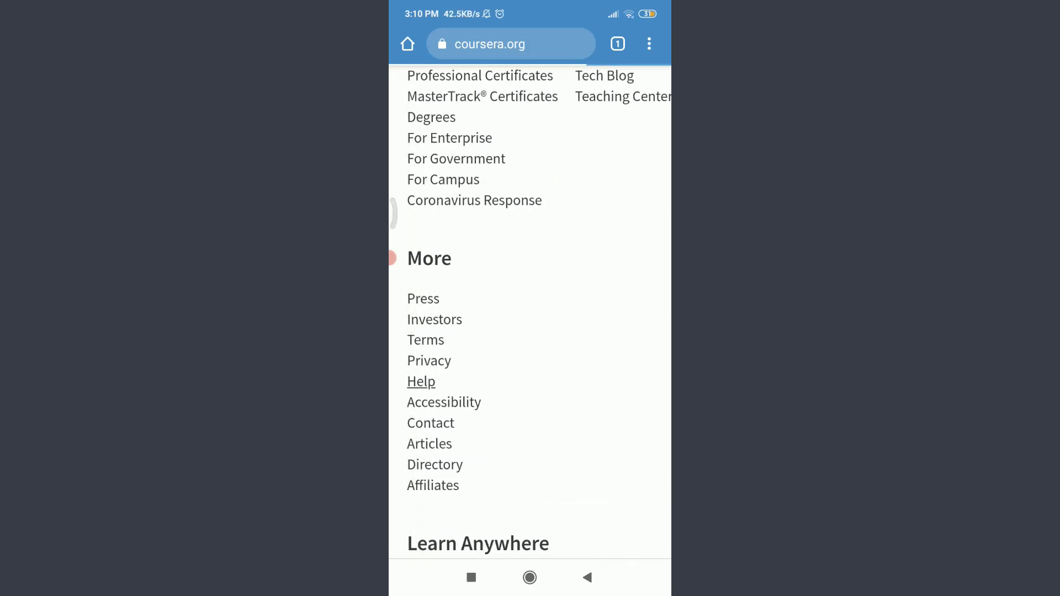
left_click(421, 381)
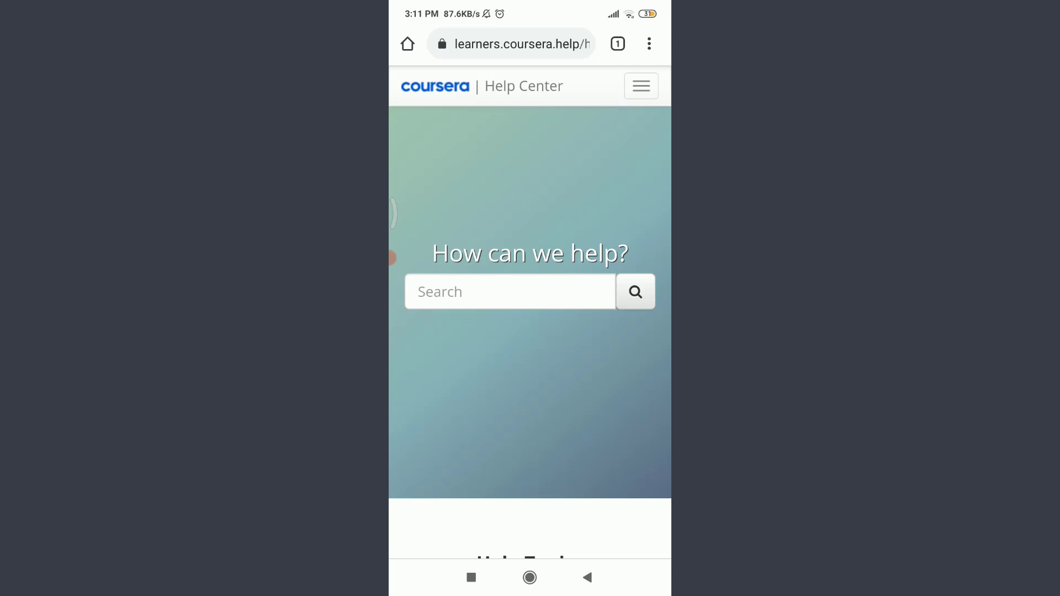
- Search the Help Center for articles on cancelling a free trial
left_click(509, 291)
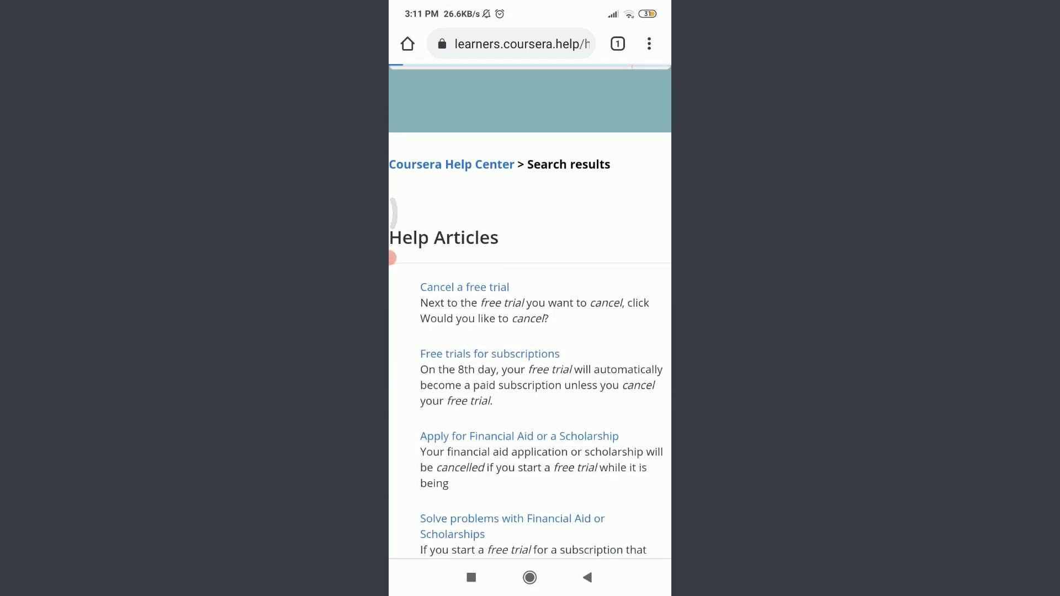
left_click(464, 286)
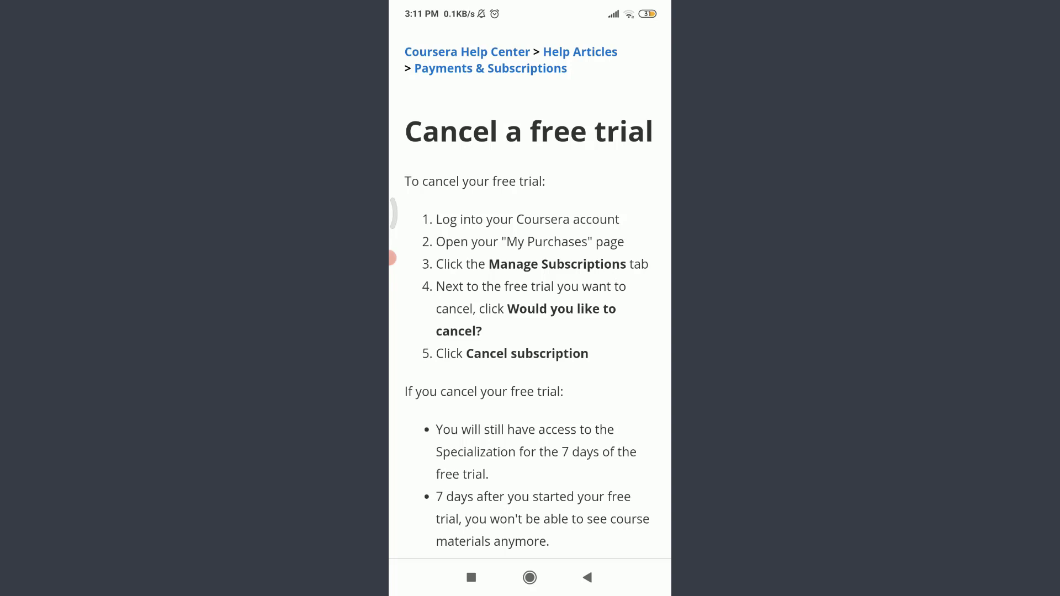
scroll("up", 3)
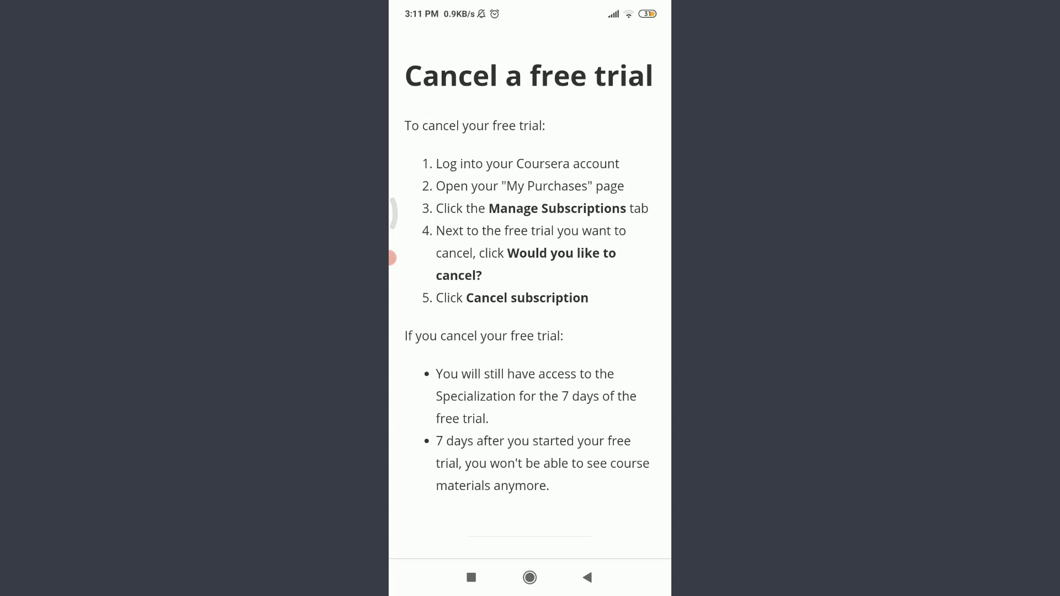
scroll("down", 3)
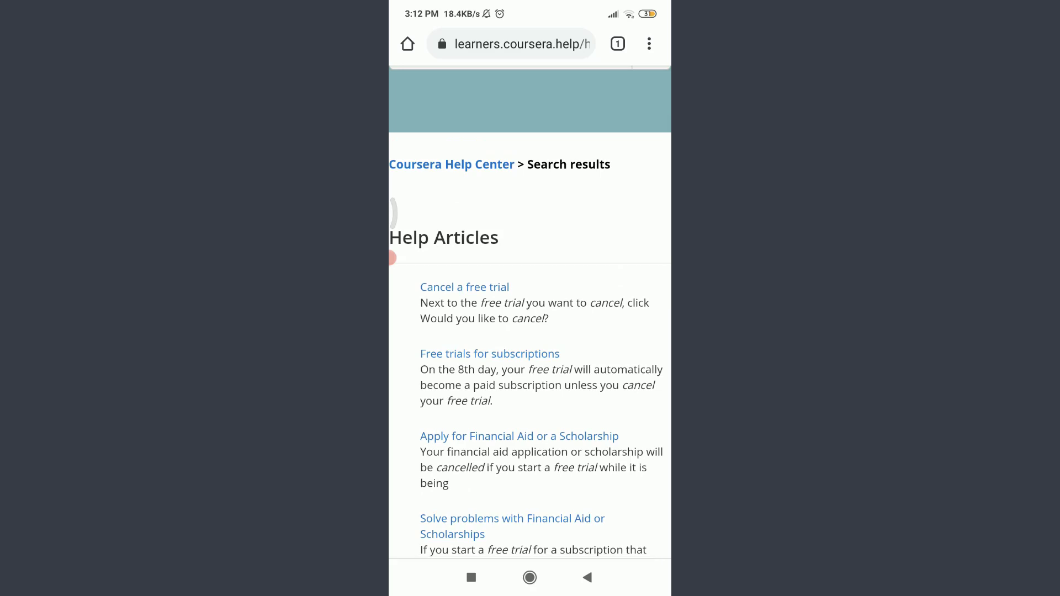
- Open My Purchases from the Your Account menu, showing no purchase history
scroll("up", 3)
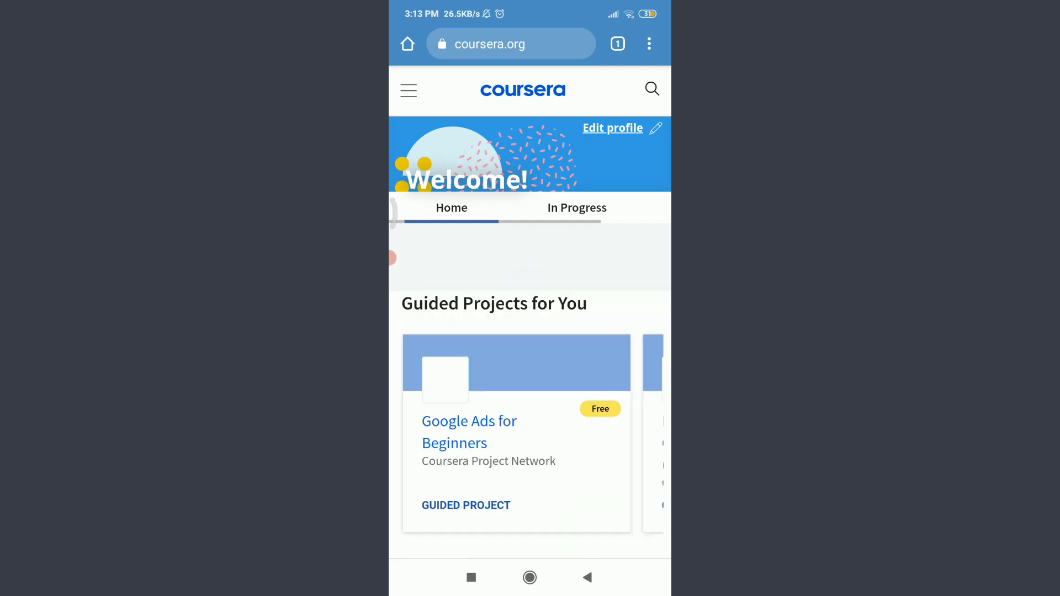
left_click(408, 90)
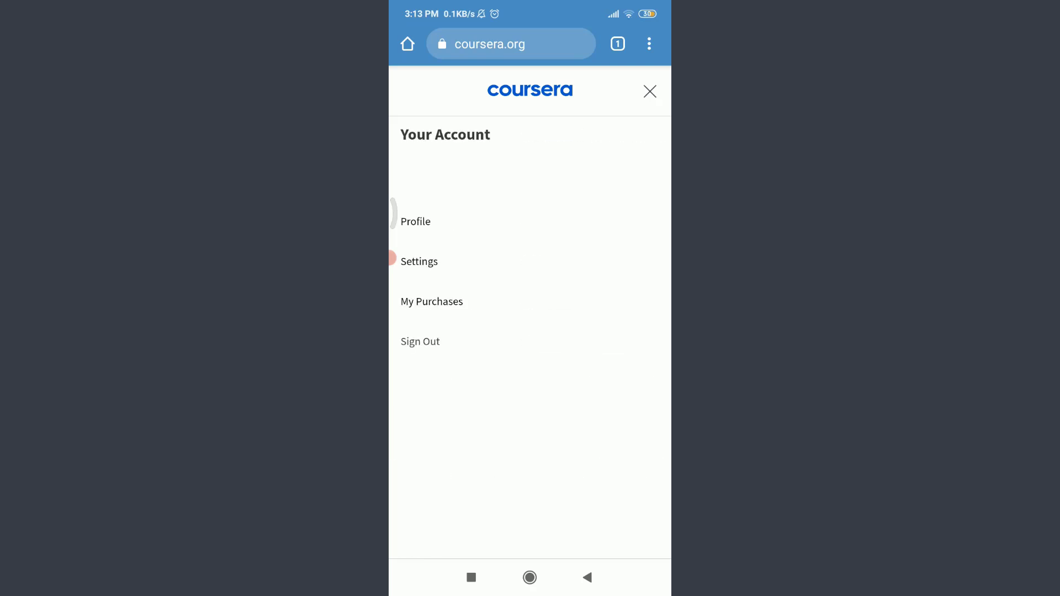
left_click(431, 301)
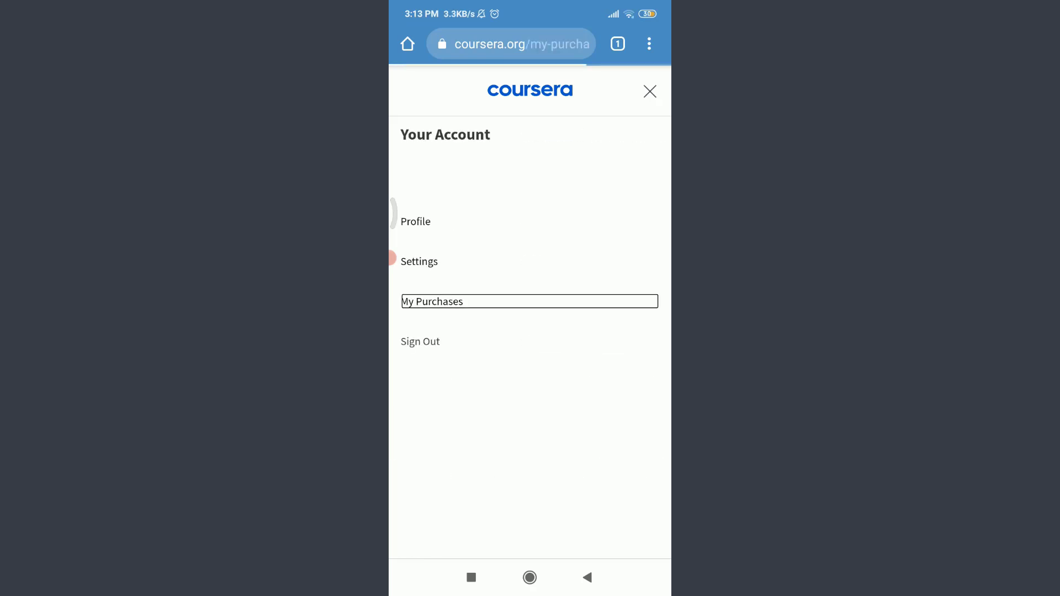
left_click(529, 301)
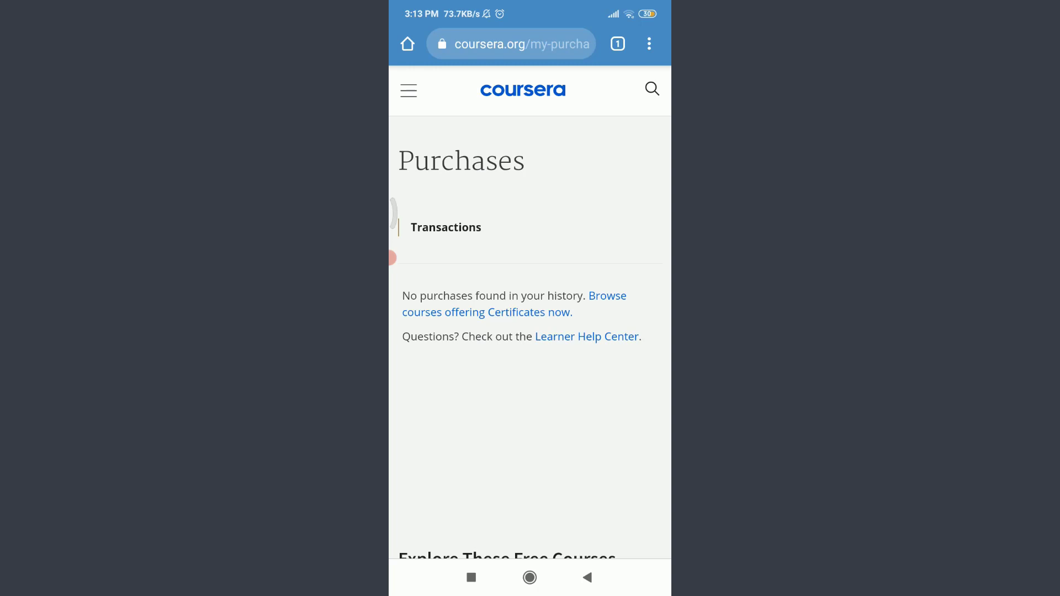